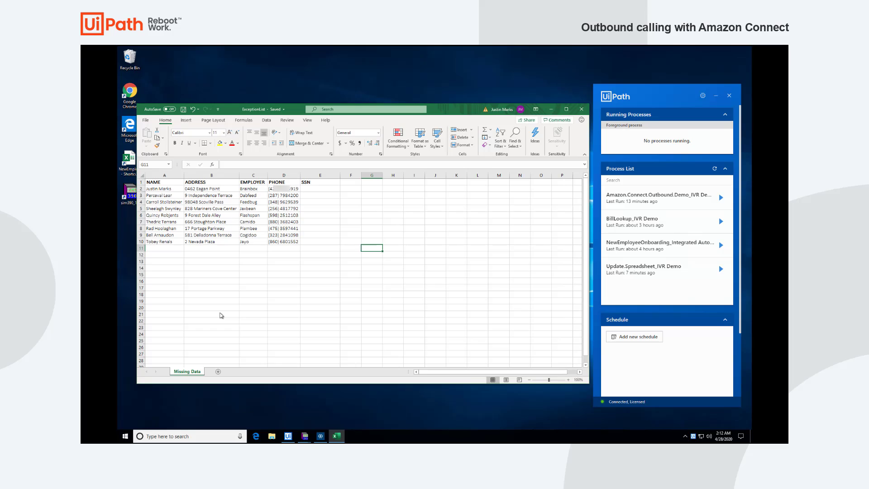
mouse_move(225, 309)
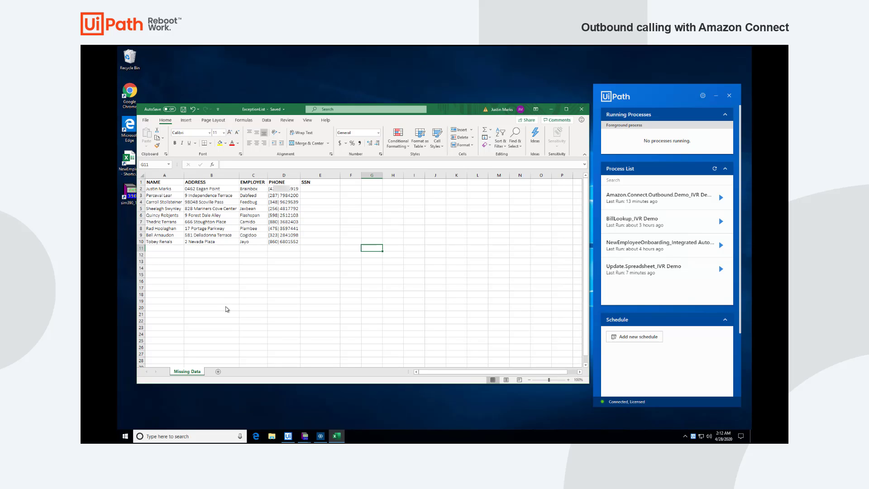
mouse_move(311, 206)
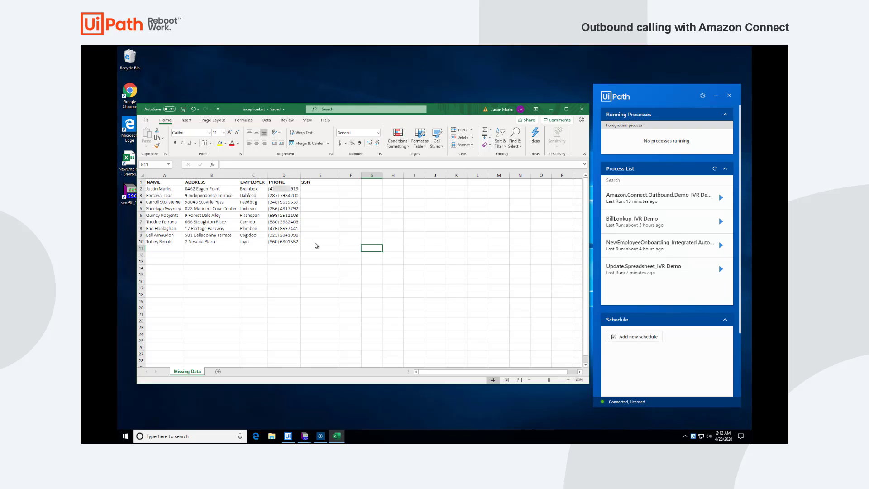
mouse_move(323, 239)
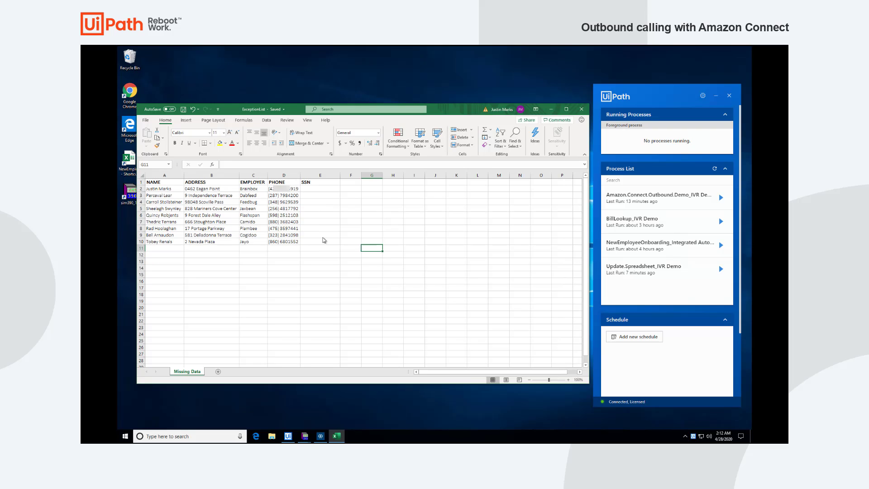
mouse_move(705, 202)
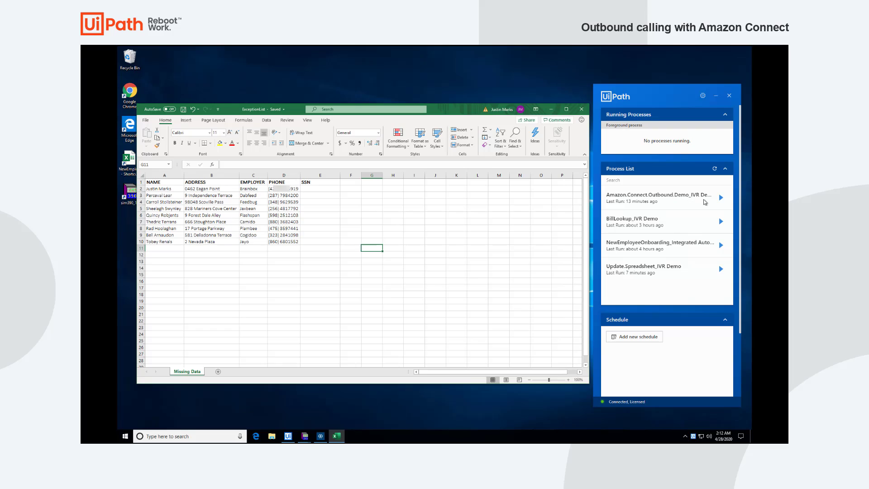
mouse_move(717, 202)
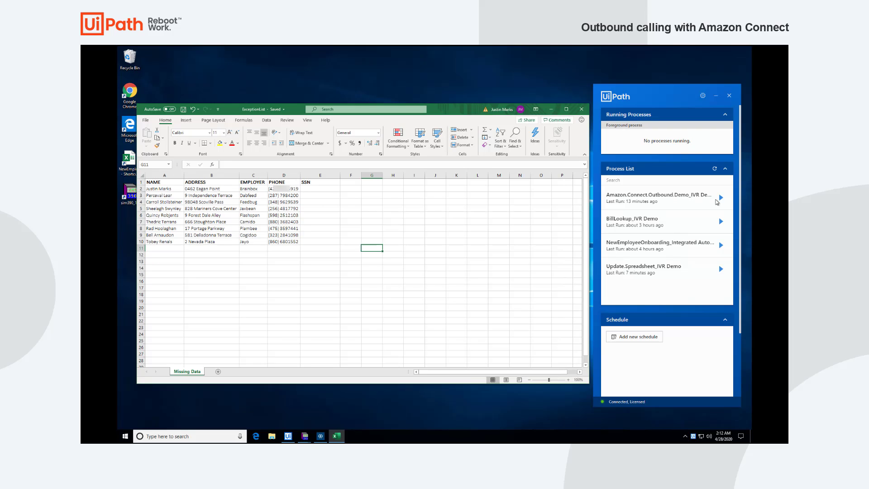
mouse_move(241, 307)
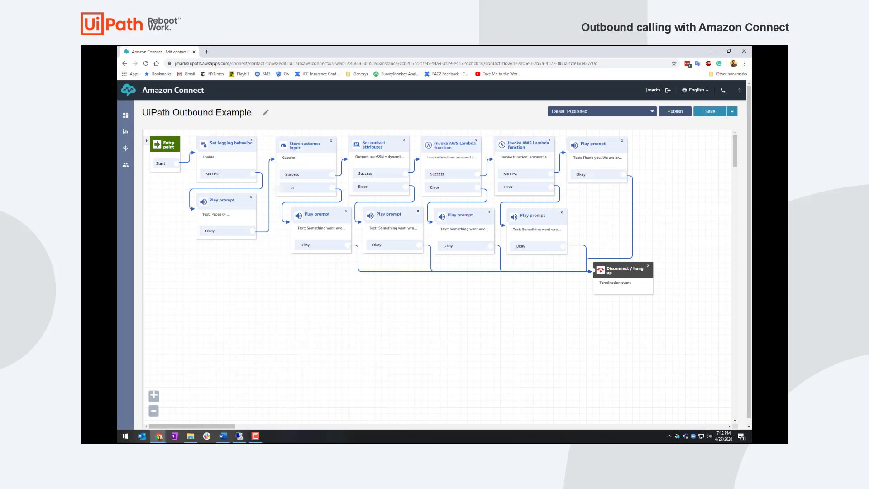
mouse_move(305, 165)
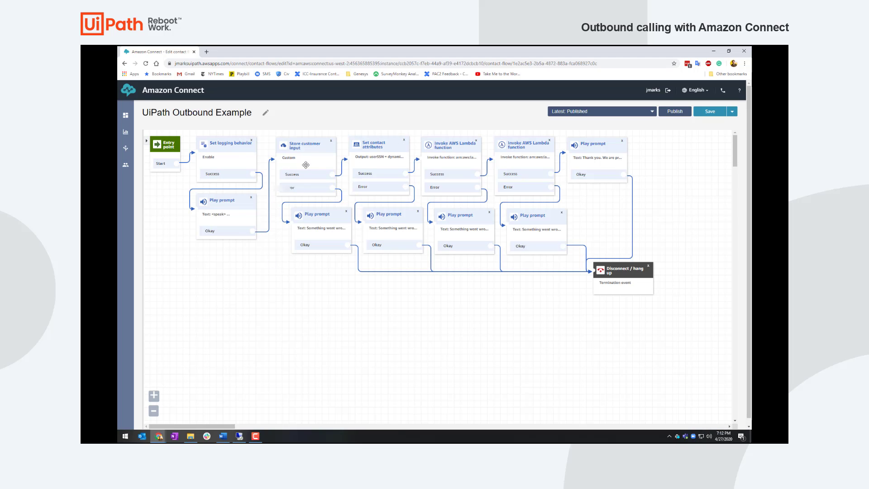
mouse_move(327, 164)
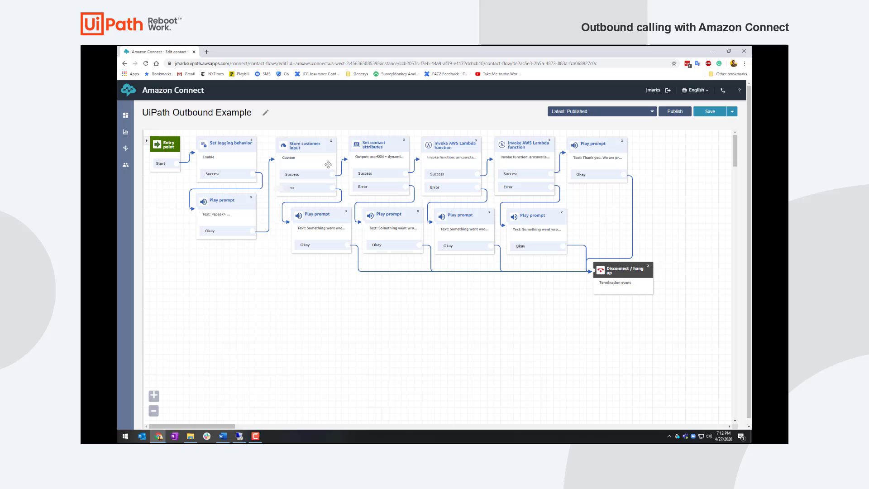
mouse_move(459, 164)
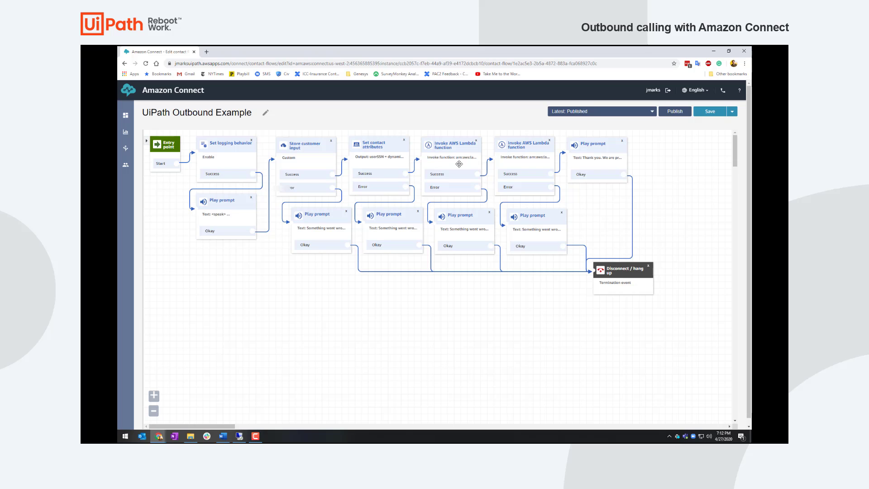
mouse_move(486, 160)
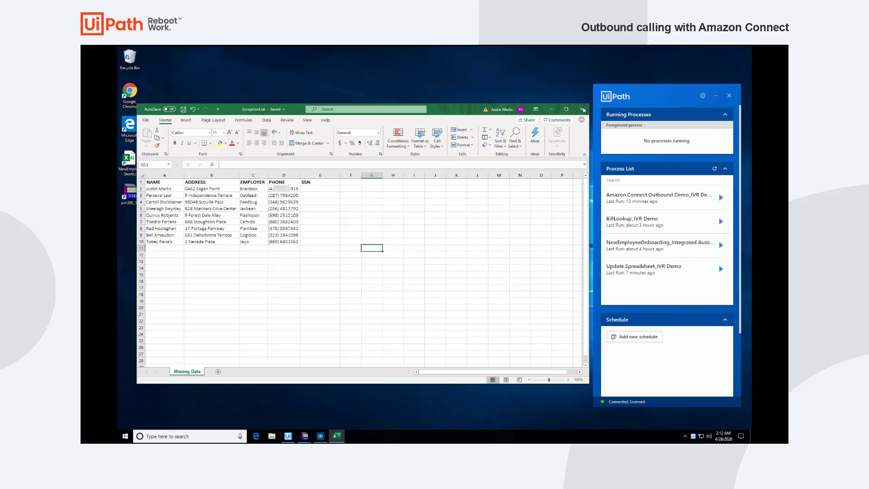
Step: Start the Amazon.Connect.Outbound.Demo_IVR Demo process from the Process List and let it finish
click(582, 110)
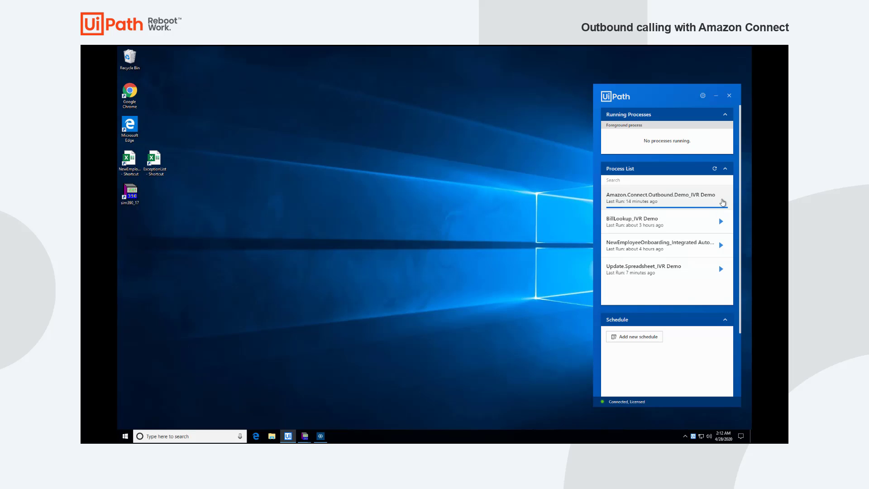
click(721, 202)
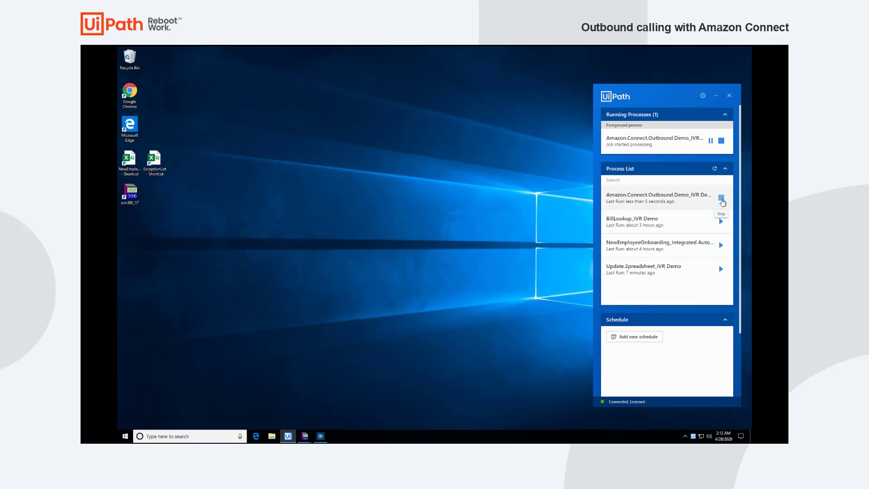
click(721, 201)
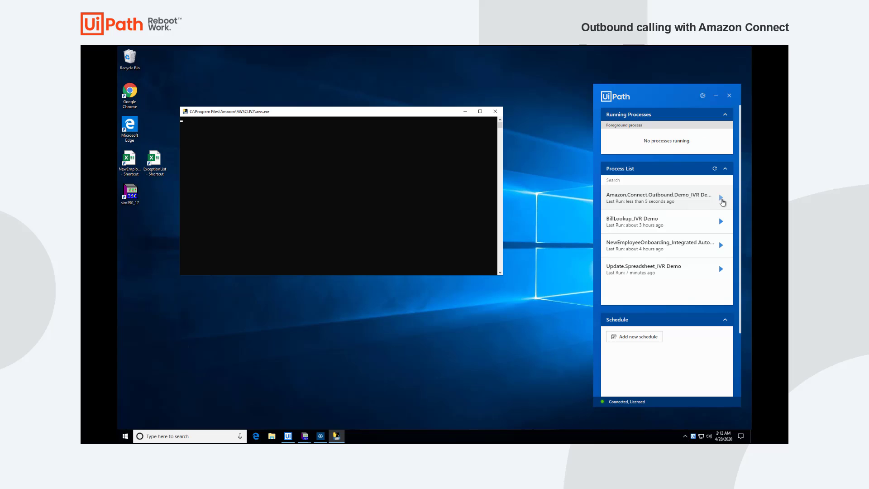
click(494, 111)
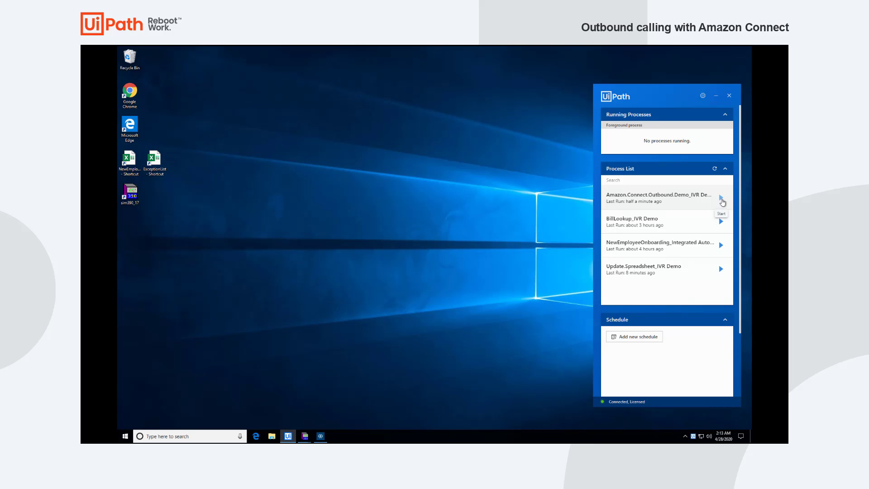
Step: Run the Update.Spreadsheet_IVR Demo process, then open the ExceptionList shortcut in Excel showing 1234 in the first SSN cell
click(721, 269)
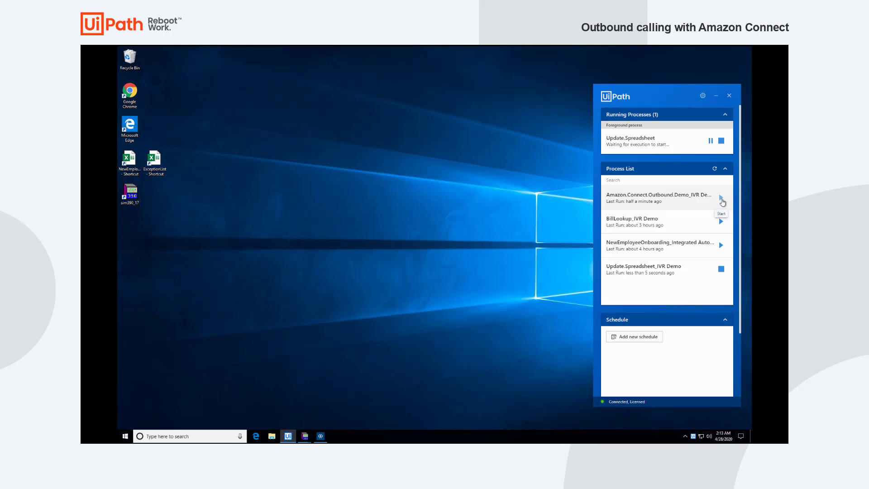
click(722, 141)
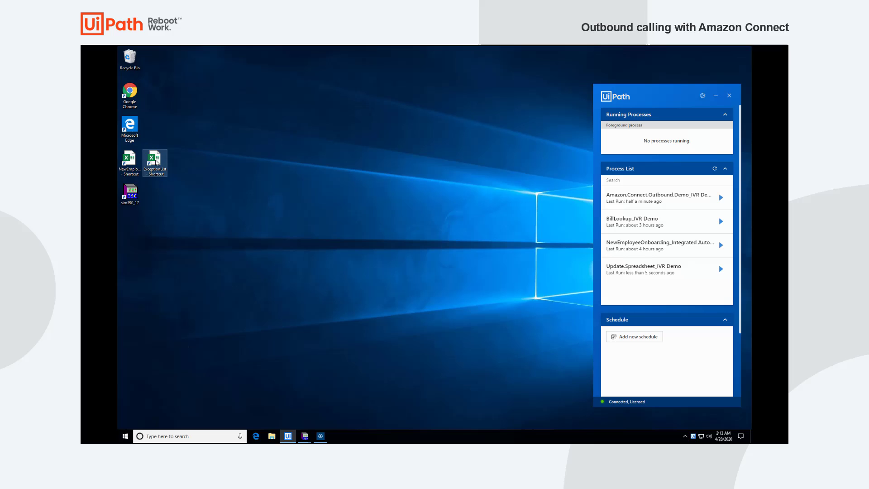
double_click(154, 159)
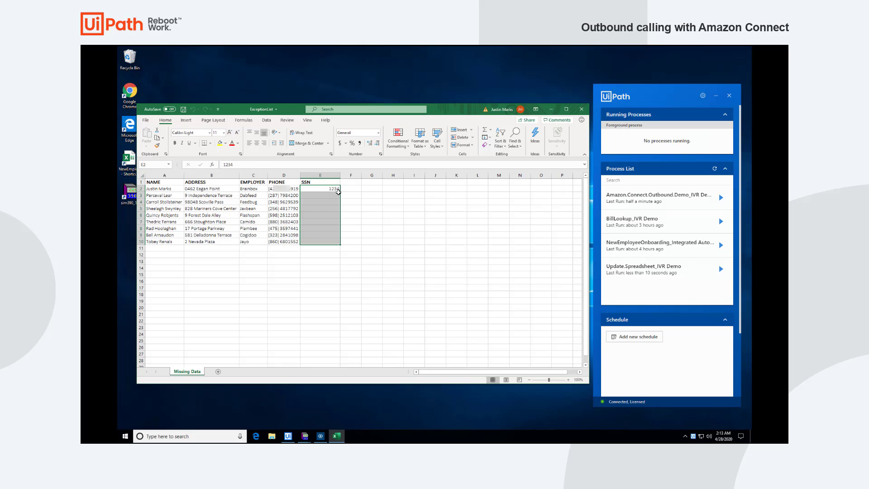
mouse_move(389, 215)
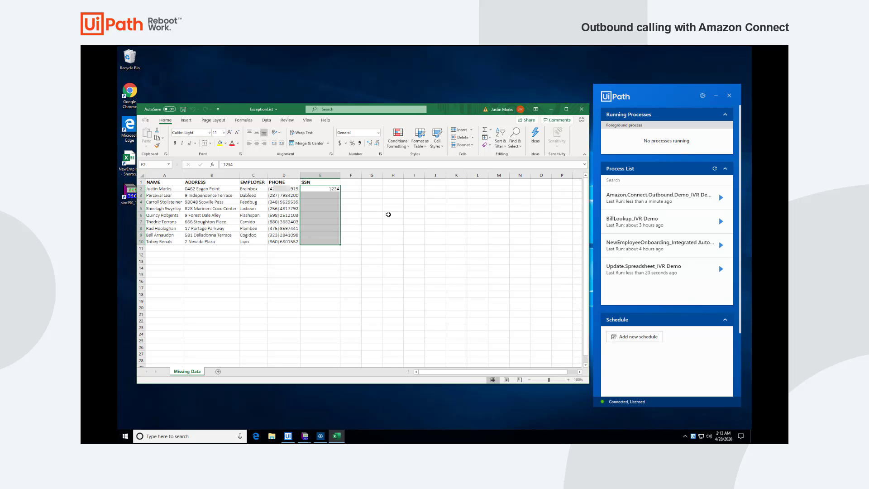
mouse_move(206, 331)
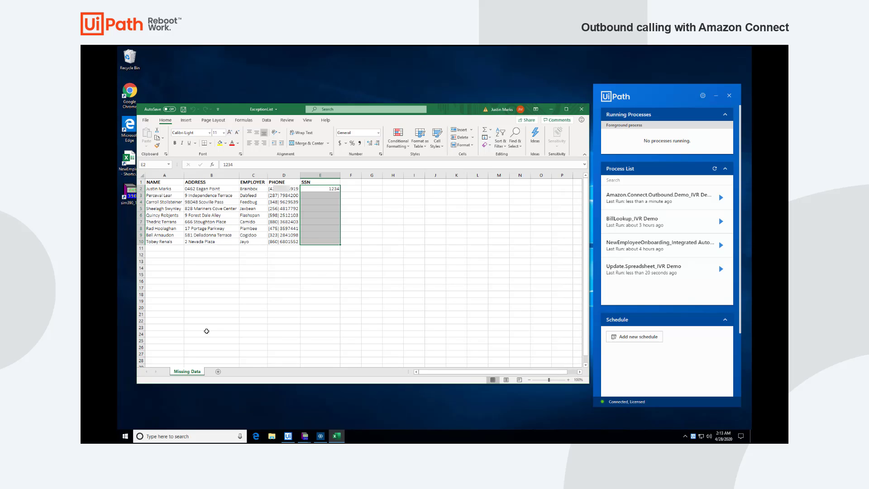